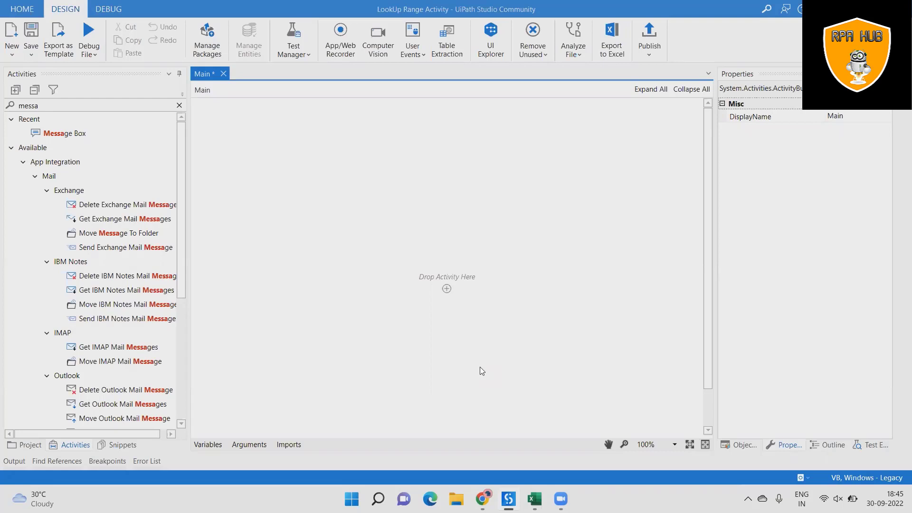
{"action": "mouse_move", "coordinate": [462, 395]}
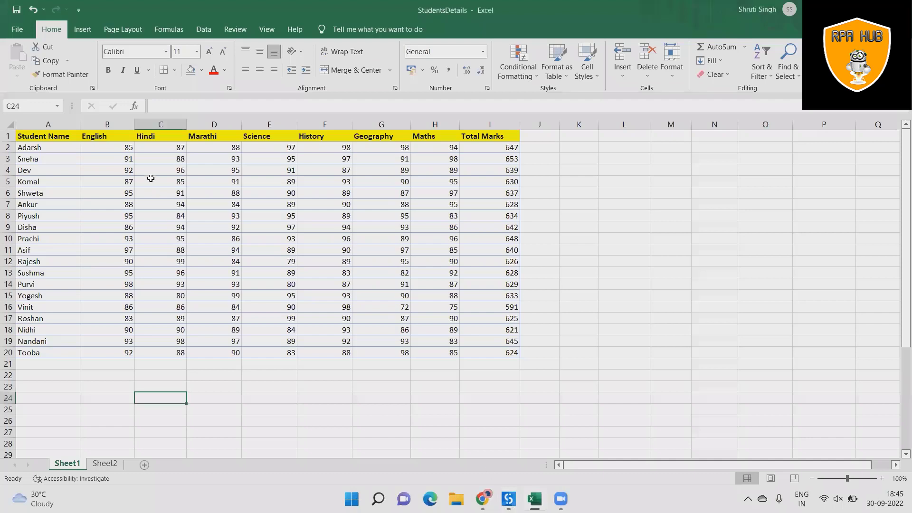
- Review the student marks table A1:I20 in StudentsDetails.xlsx, then return to UiPath Studio
{"action": "left_click", "coordinate": [48, 136]}
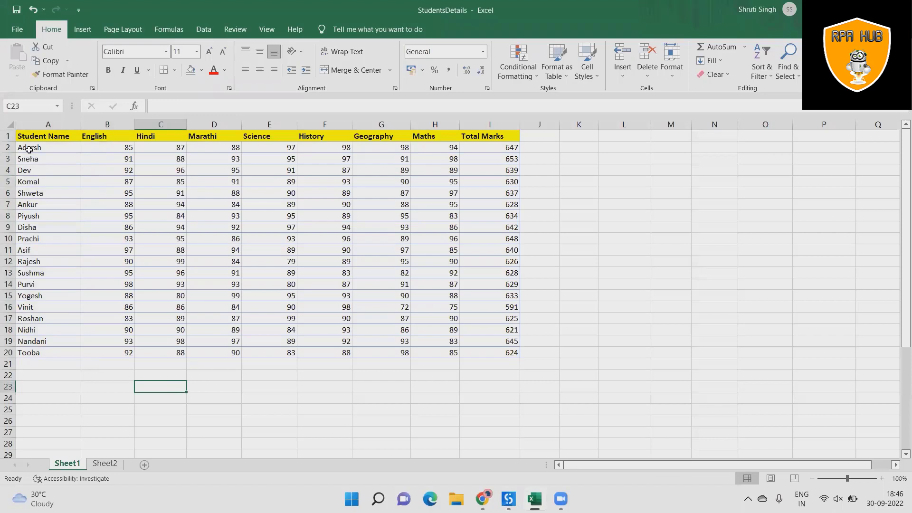
{"action": "left_click_drag", "start_coordinate": [27, 136], "coordinate": [487, 341]}
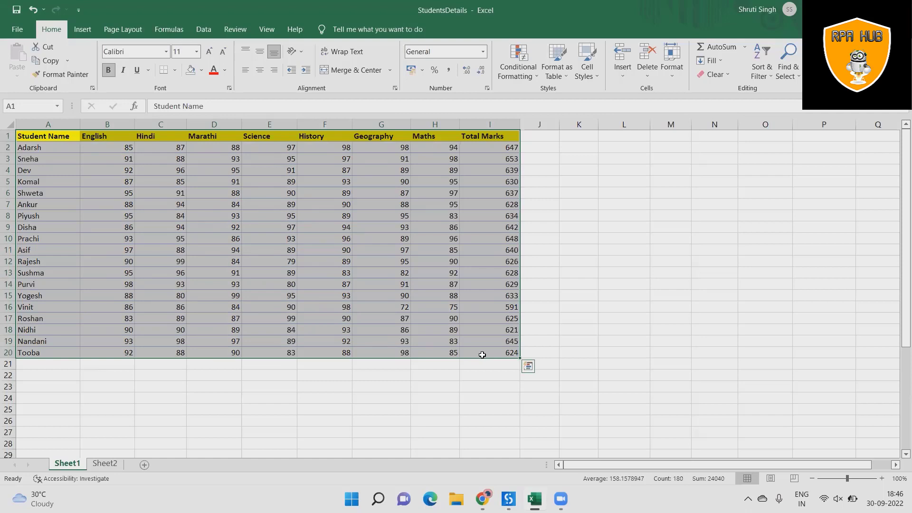
{"action": "left_click", "coordinate": [436, 387]}
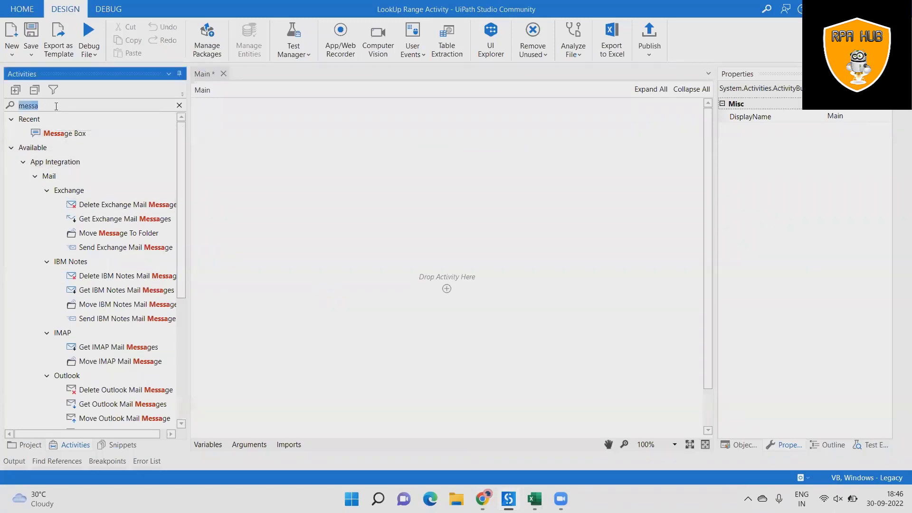
- Add a Sequence and place an Excel Application Scope inside it from the Activities search
{"action": "type", "text": "Sed"}
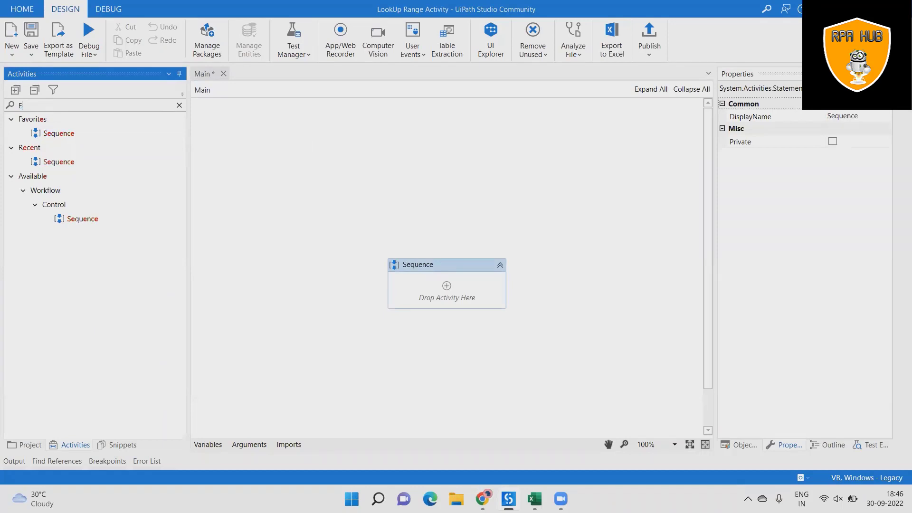
{"action": "type", "text": "xcel A"}
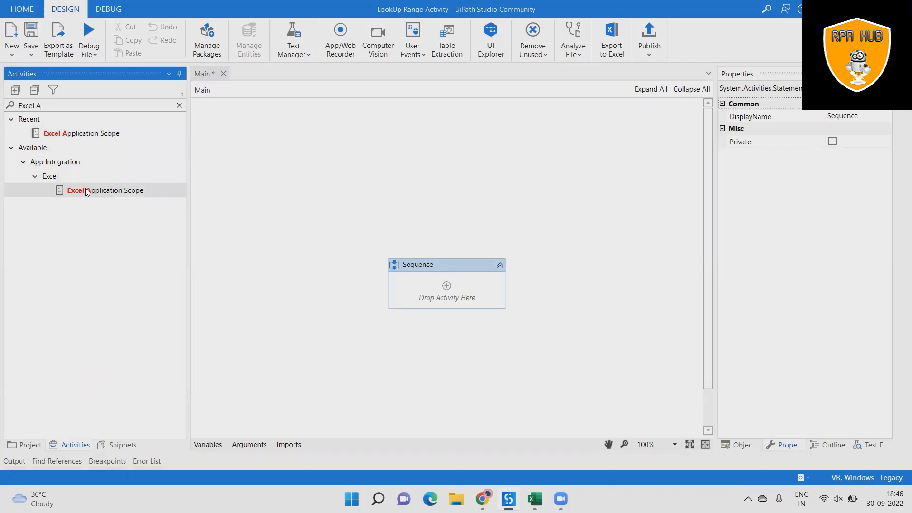
{"action": "left_click_drag", "start_coordinate": [104, 190], "coordinate": [447, 285]}
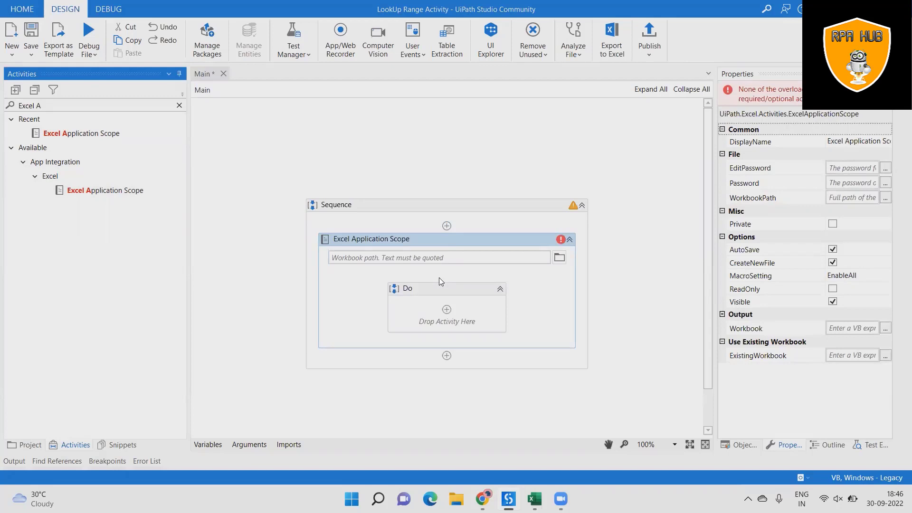
{"action": "mouse_move", "coordinate": [454, 294]}
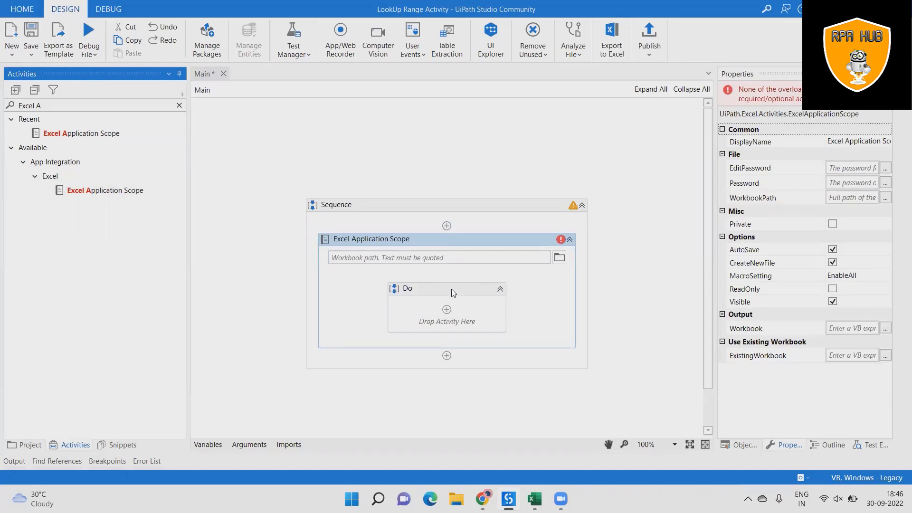
- Browse to the Desktop and select StudentsDetails.xlsx as the scope's workbook
{"action": "left_click", "coordinate": [558, 257]}
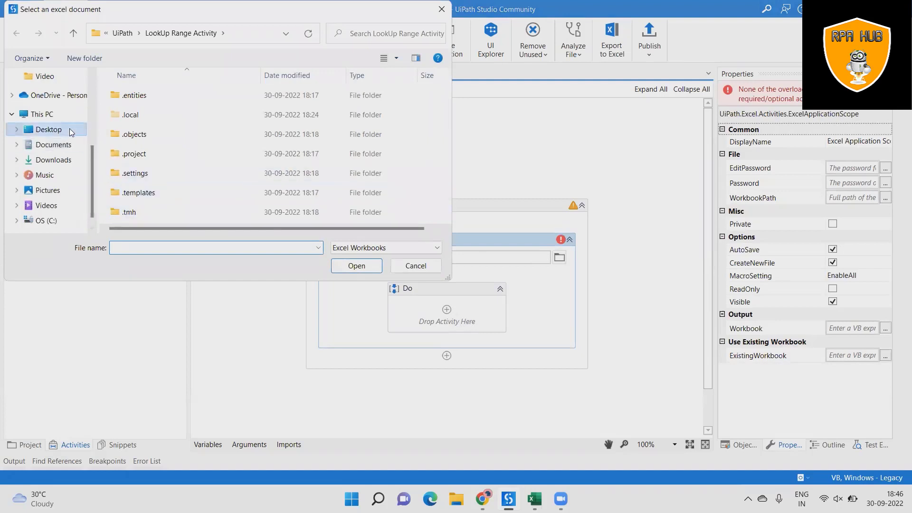
{"action": "left_click", "coordinate": [47, 129]}
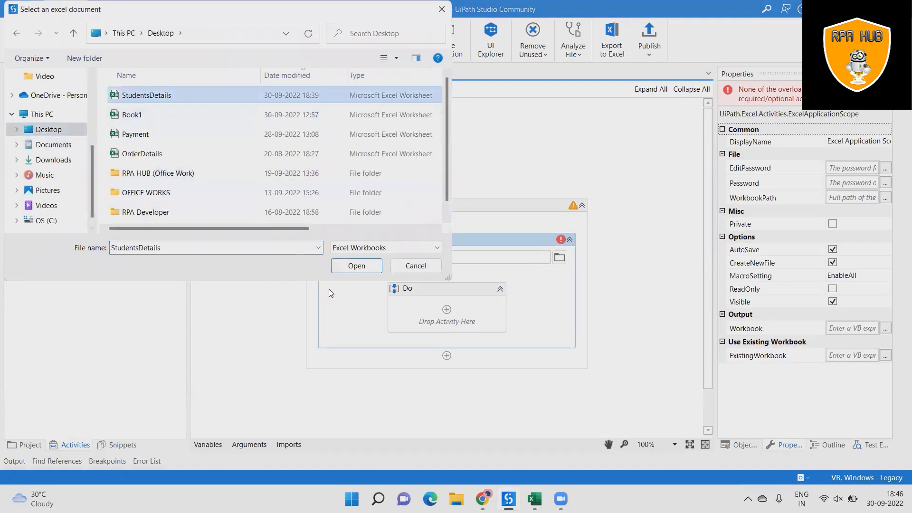
{"action": "left_click", "coordinate": [357, 266]}
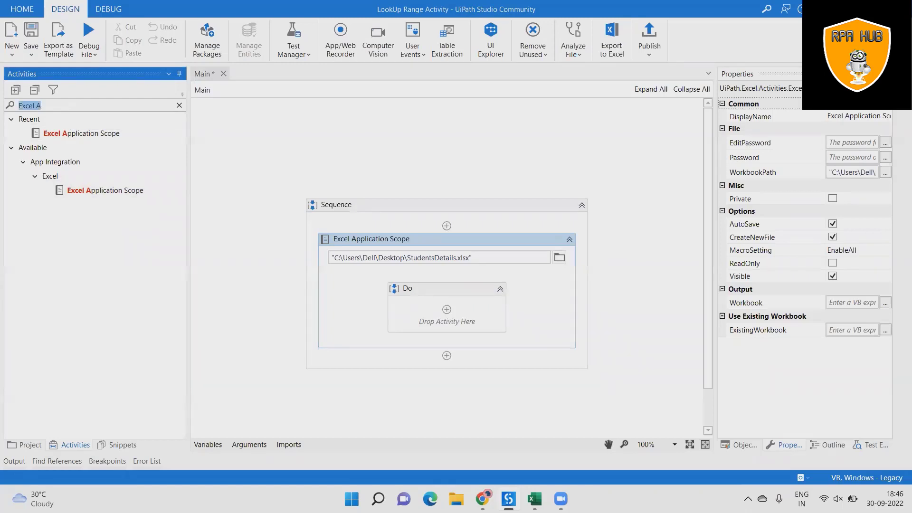
- Search the Activities panel for the LookUp Range activity
{"action": "type", "text": "LookUp ra"}
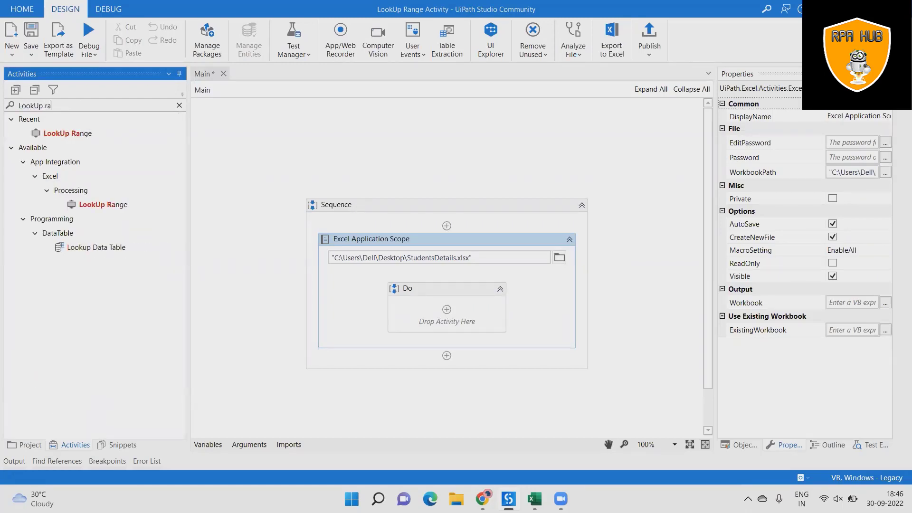
{"action": "mouse_move", "coordinate": [102, 204]}
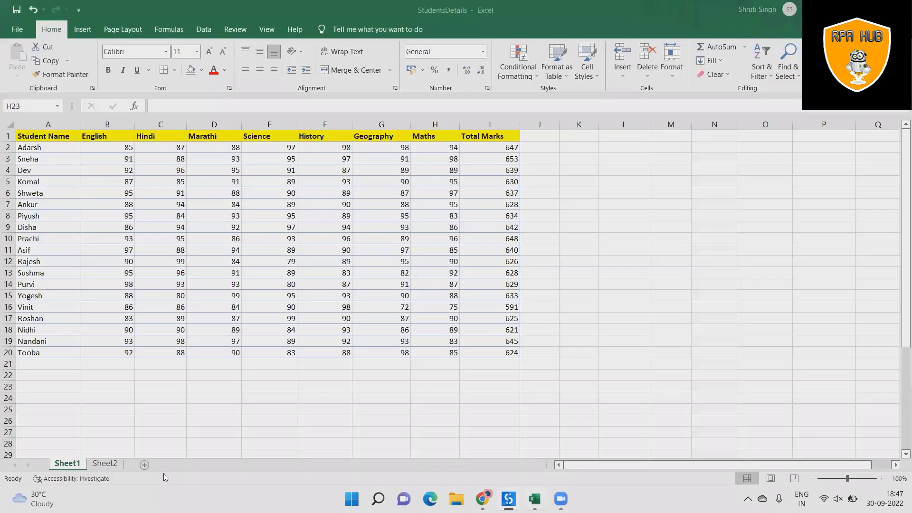
- Give LookUp Range the range "A", checking in Excel that names fill column A down to A20
{"action": "left_click", "coordinate": [434, 386]}
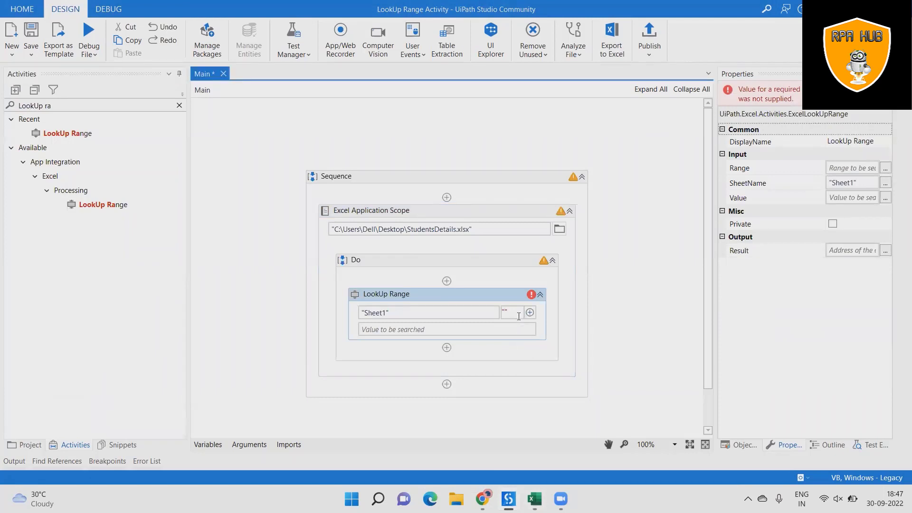
{"action": "type", "text": "A"}
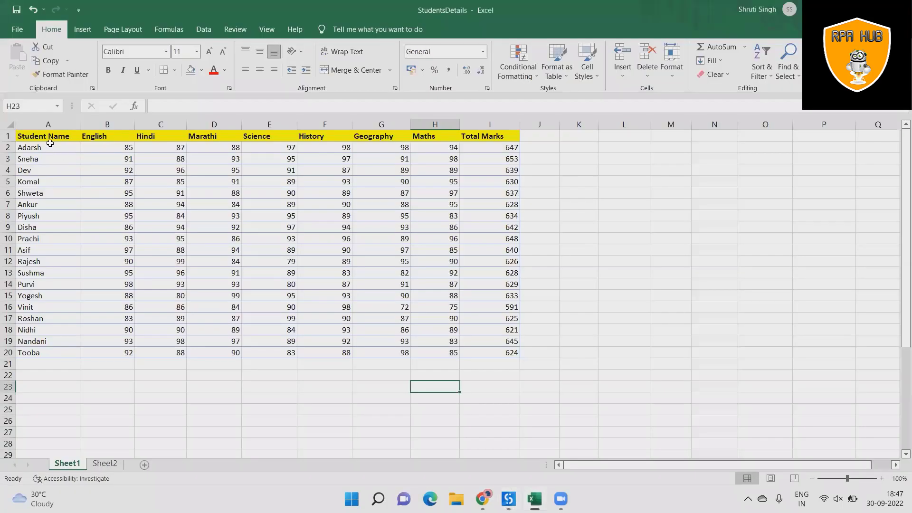
{"action": "left_click", "coordinate": [47, 123]}
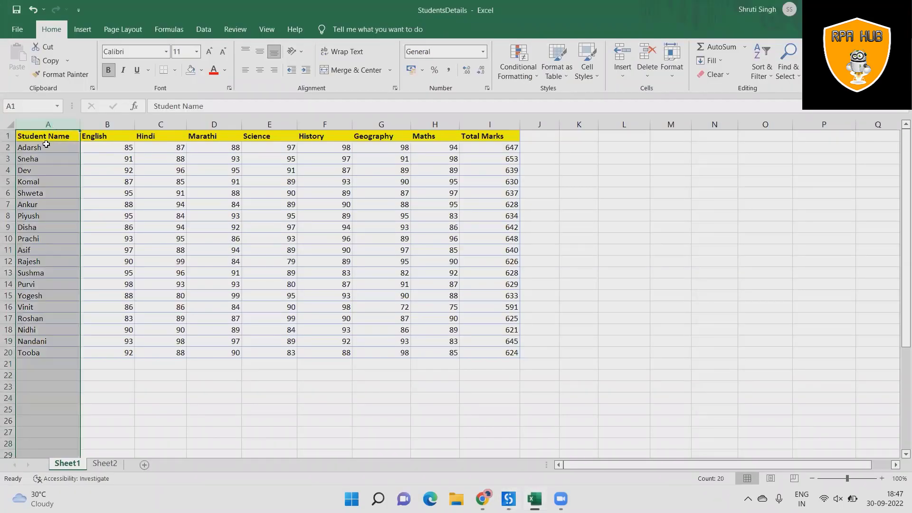
{"action": "left_click", "coordinate": [48, 352]}
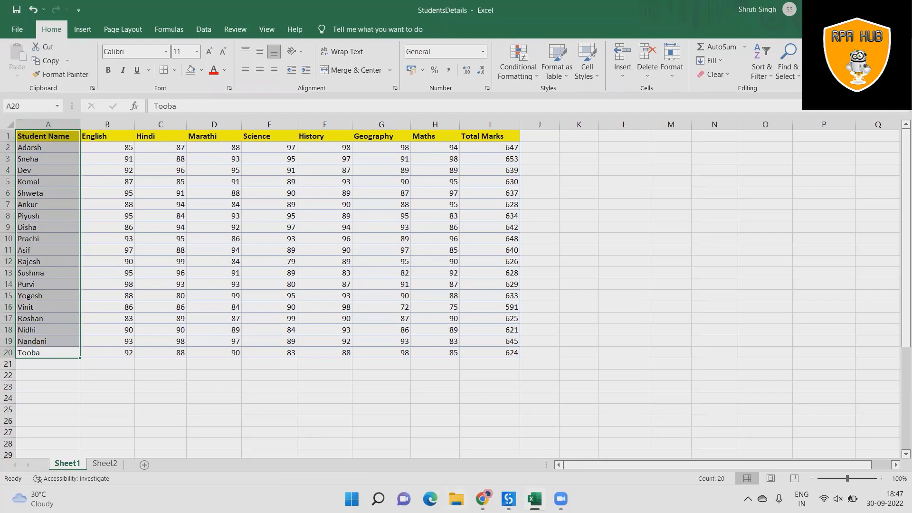
{"action": "left_click", "coordinate": [507, 499]}
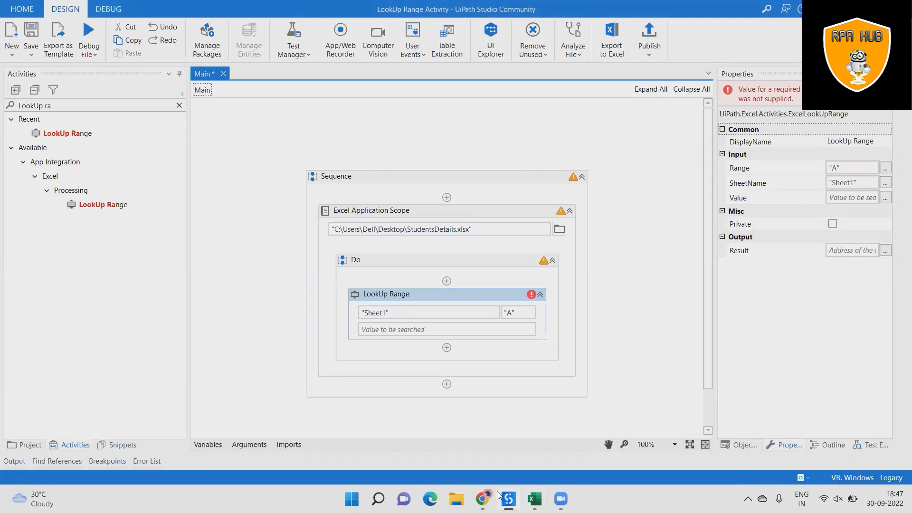
{"action": "mouse_move", "coordinate": [548, 359]}
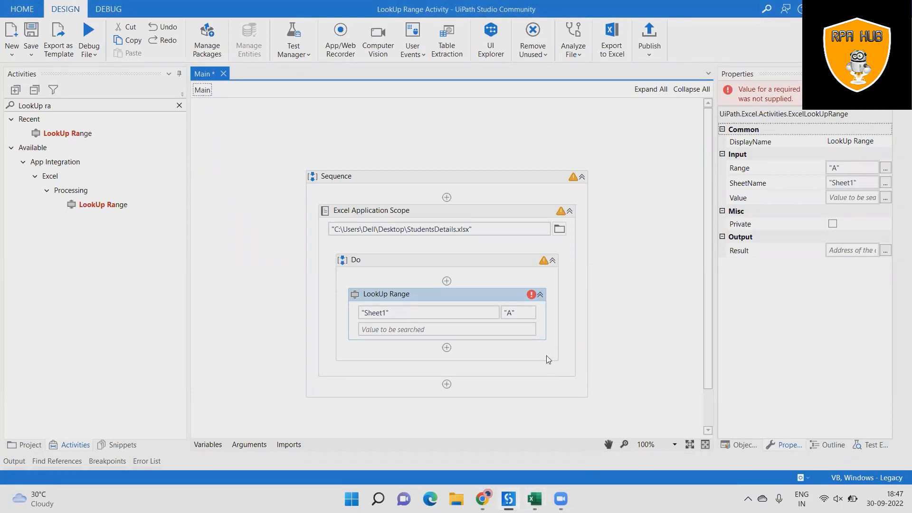
- Set the lookup range to "A1:A20" and the Value property to "Prachi"
{"action": "left_click", "coordinate": [515, 313]}
{"action": "type", "text": "1:A20"}
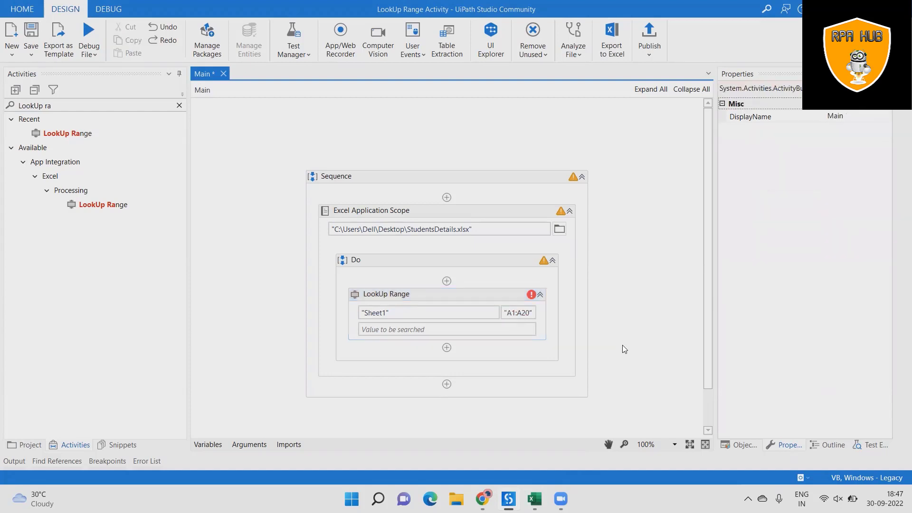
{"action": "mouse_move", "coordinate": [533, 269]}
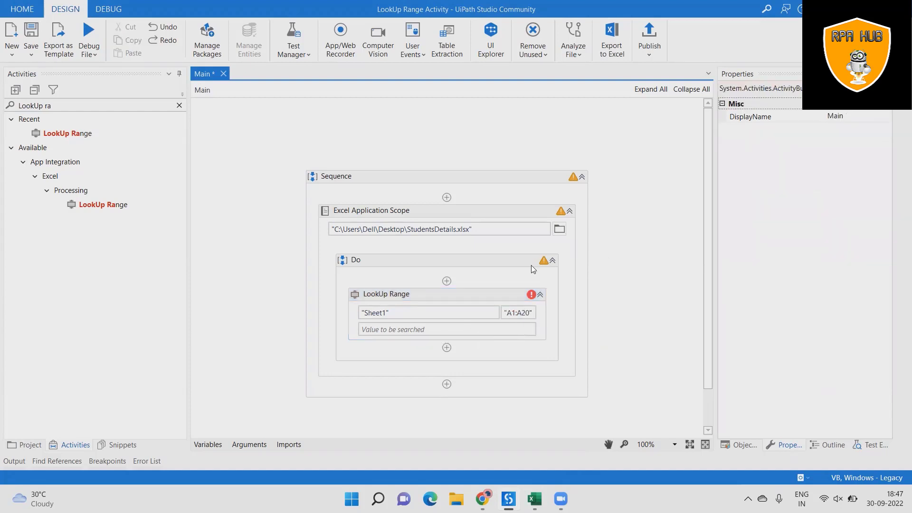
{"action": "left_click", "coordinate": [386, 294]}
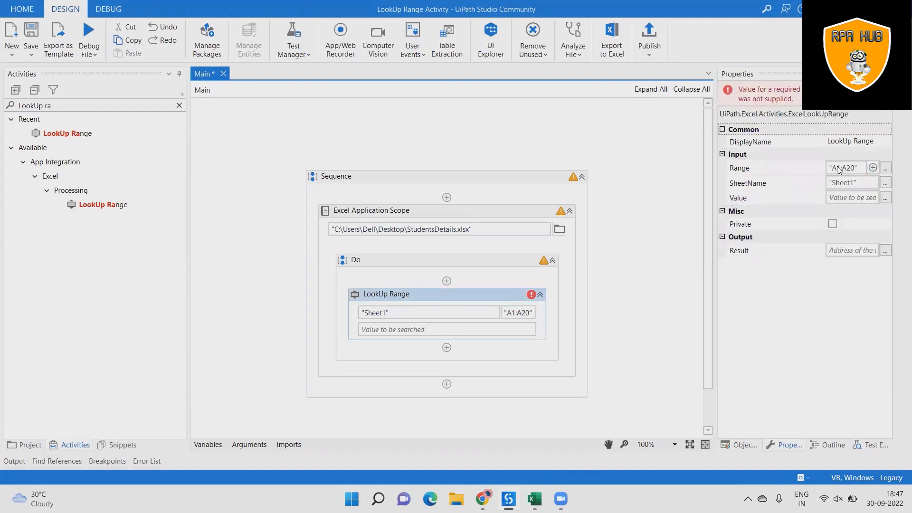
{"action": "left_click", "coordinate": [847, 197]}
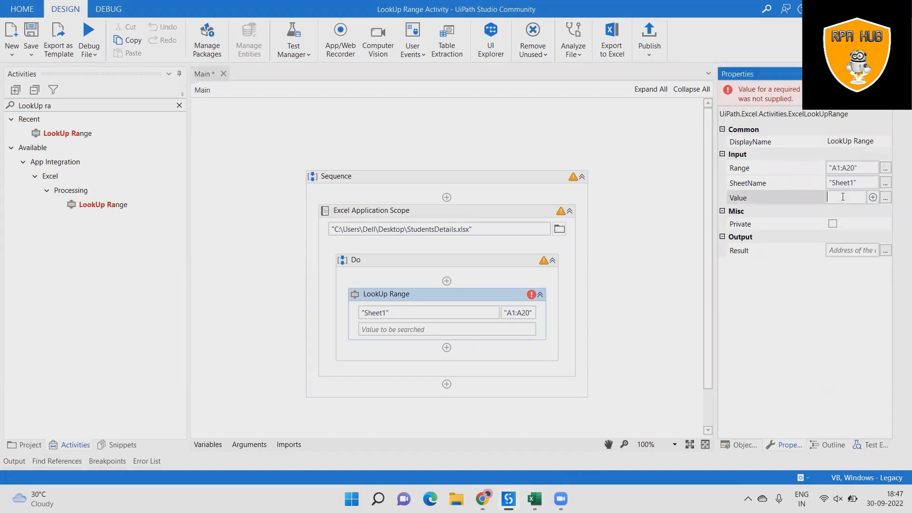
{"action": "type", "text": "\"\""}
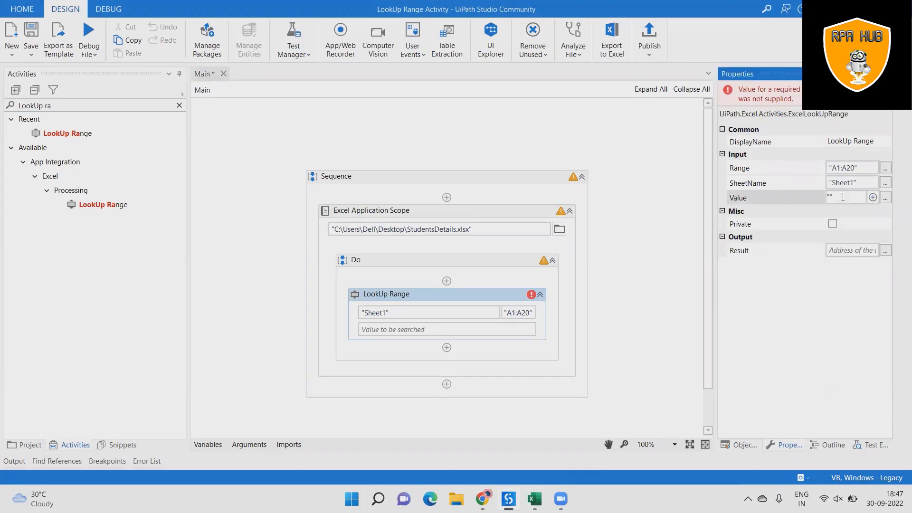
{"action": "type", "text": "Prachi"}
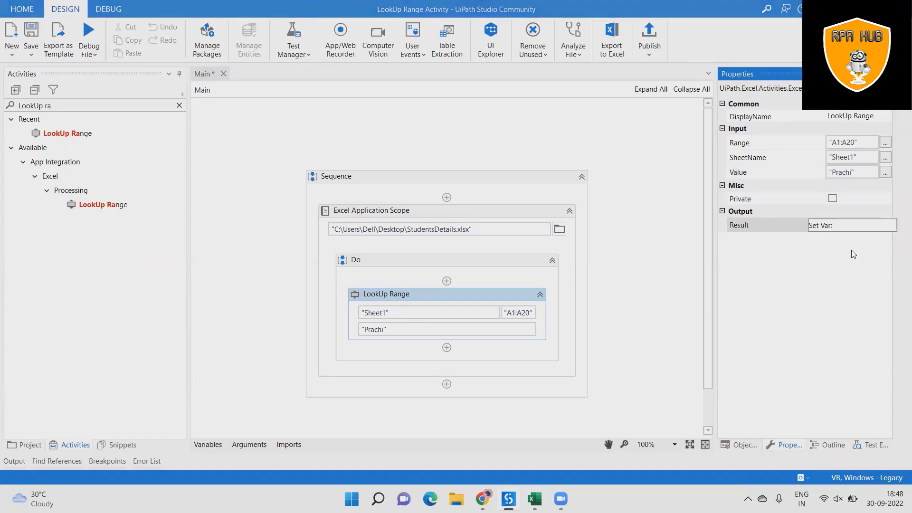
- Create output variable OPLookUpRange for the Result and show the workflow's variables list
{"action": "left_click", "coordinate": [852, 225]}
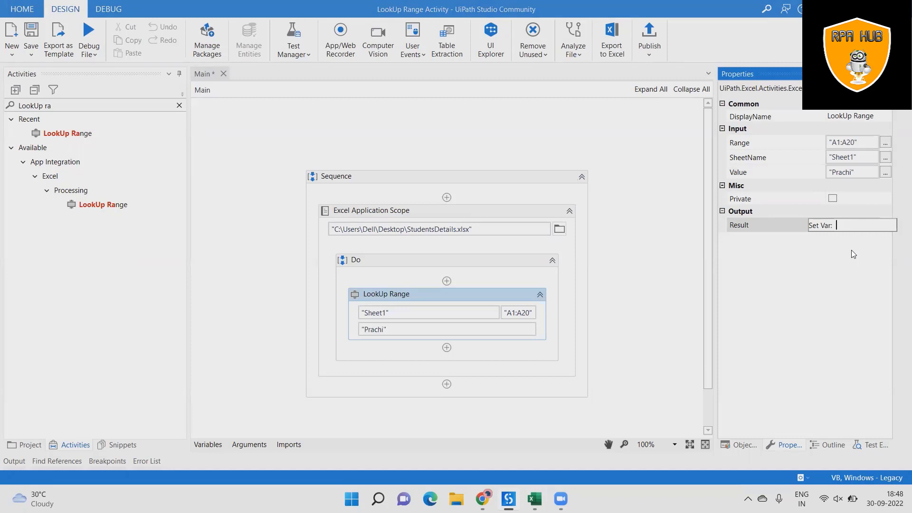
{"action": "type", "text": "OPLookUpRa"}
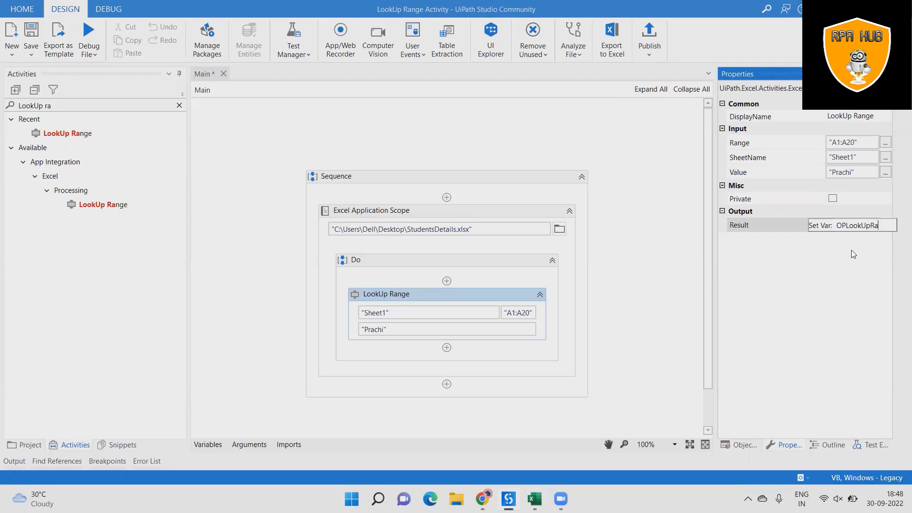
{"action": "type", "text": "nge"}
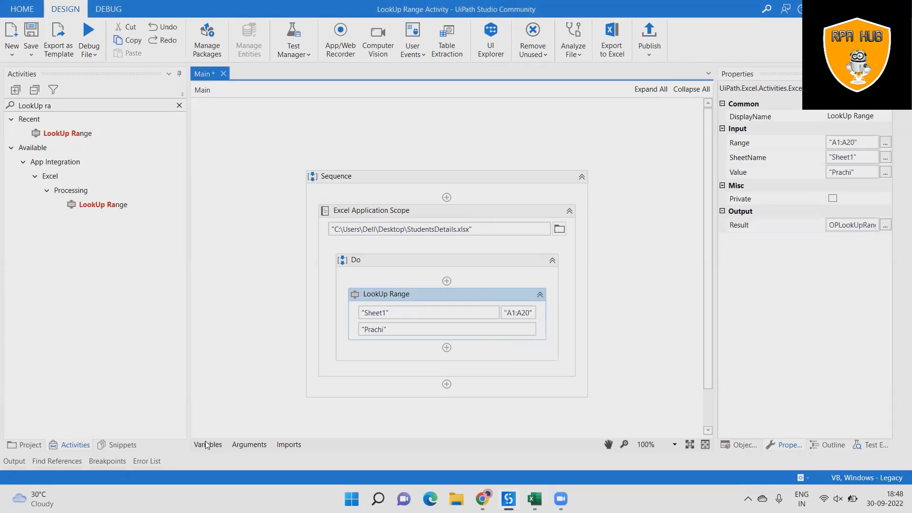
{"action": "left_click", "coordinate": [209, 445]}
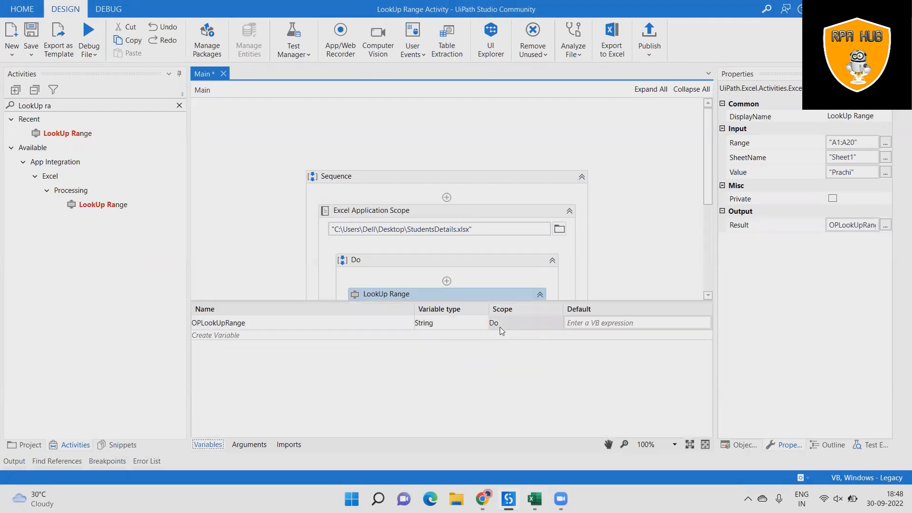
- Collapse the Variables panel, keeping OPLookUpRange as a String scoped to Do
{"action": "left_click", "coordinate": [209, 445]}
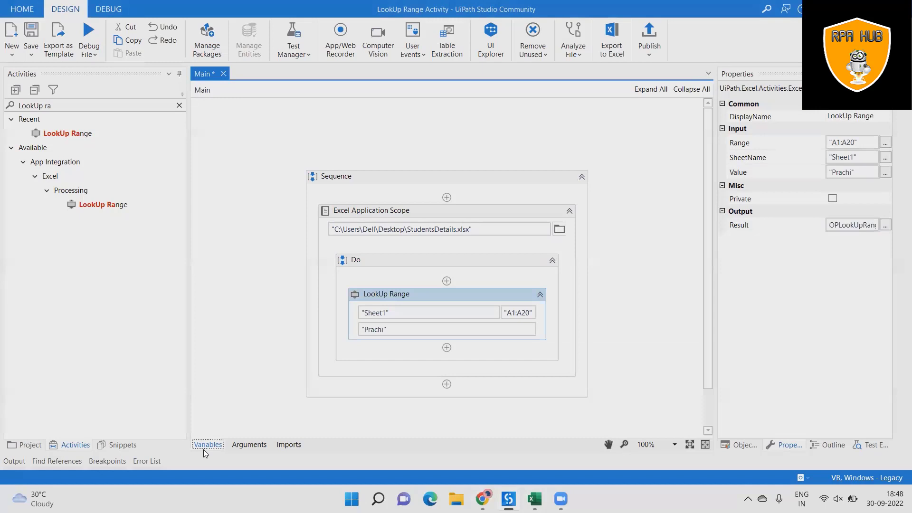
{"action": "mouse_move", "coordinate": [68, 133]}
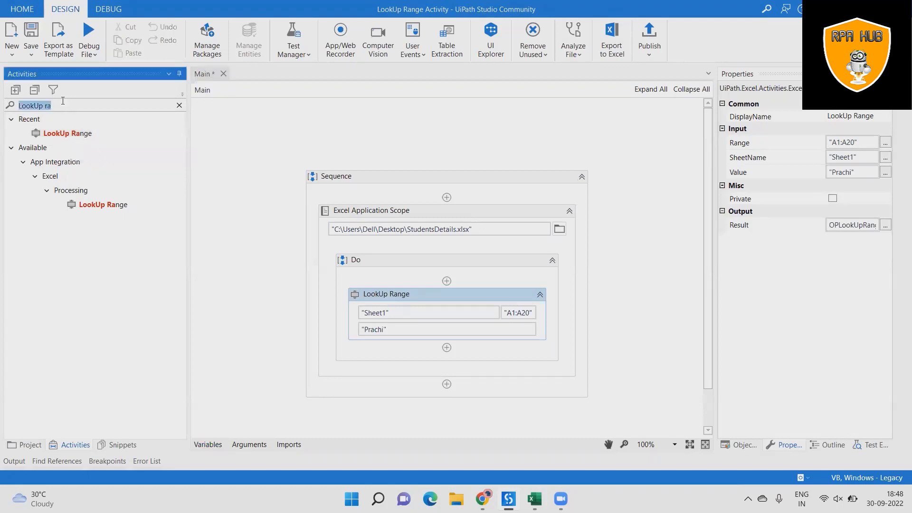
- Insert a Message Box activity below LookUp Range from the Activities search
{"action": "type", "text": "messah"}
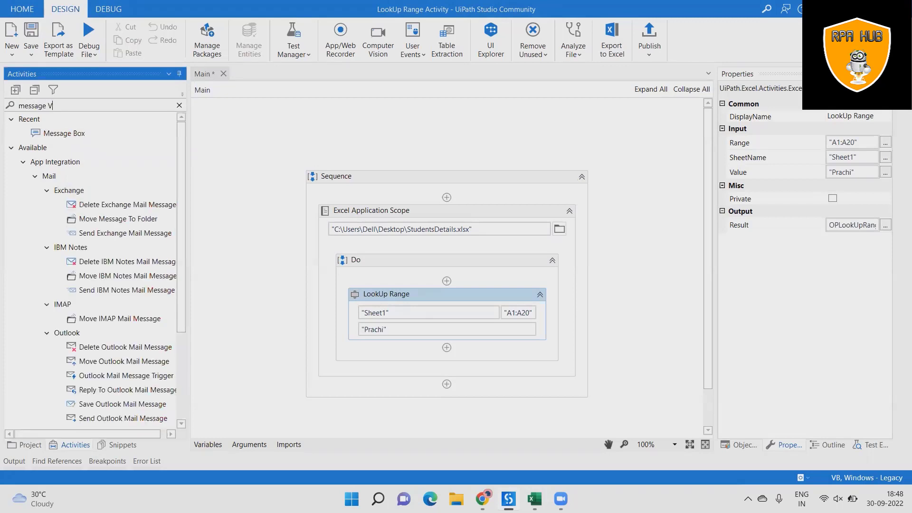
{"action": "key", "text": "Backspace"}
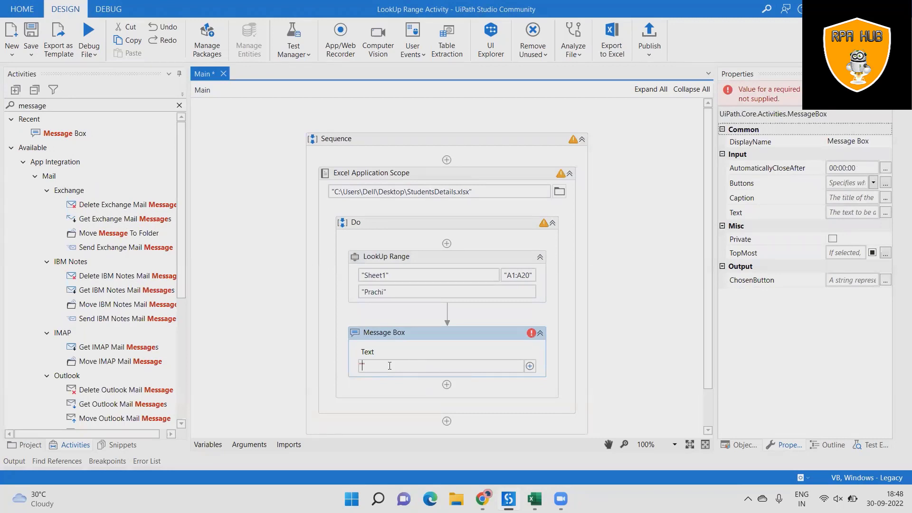
- Set the Message Box text to "We found the cell it is" + OPLookUpRange
{"action": "type", "text": "\"W"}
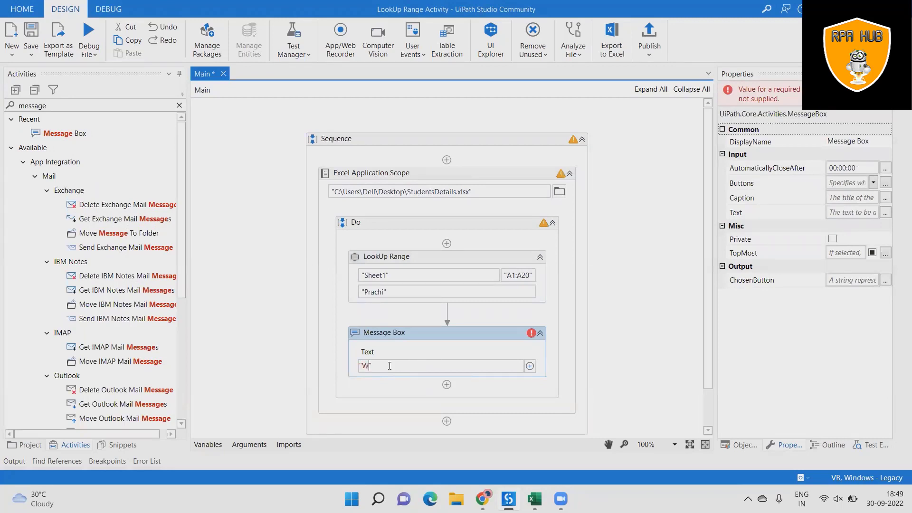
{"action": "type", "text": "e Fo"}
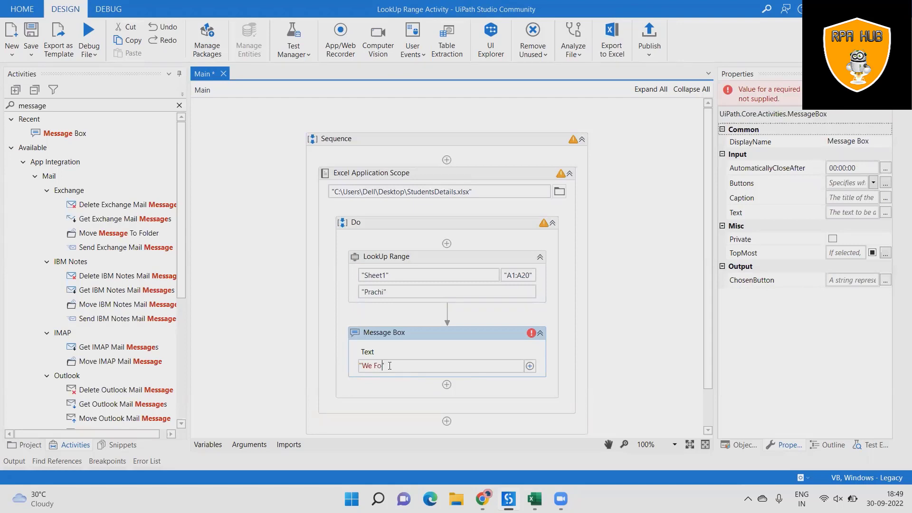
{"action": "key", "text": "BackSpace"}
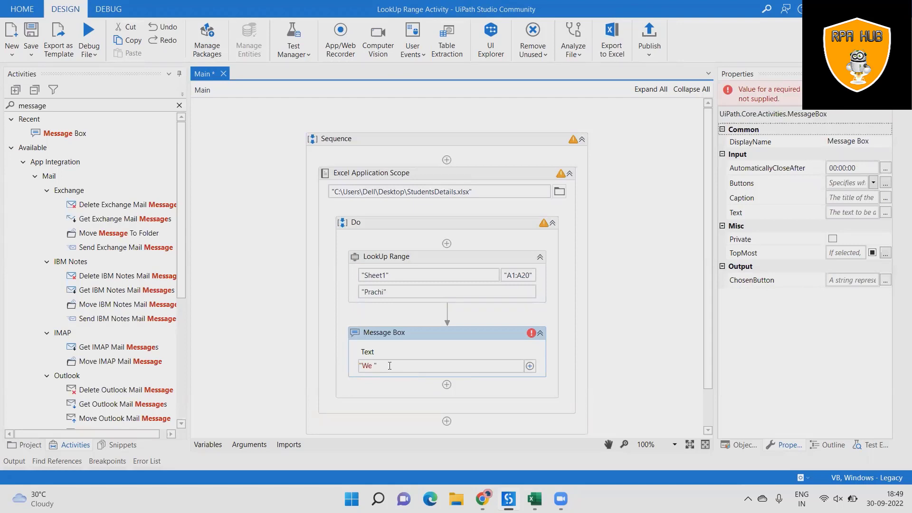
{"action": "type", "text": "found"}
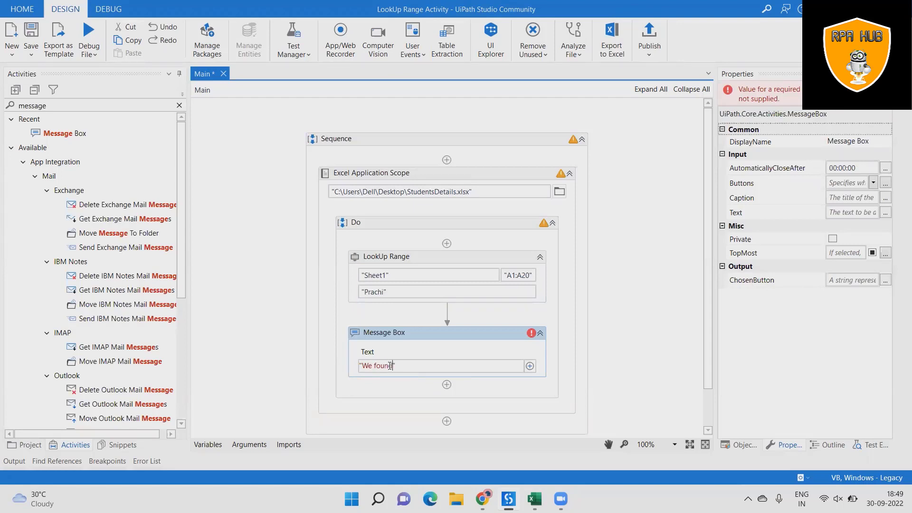
{"action": "type", "text": "the cell it"}
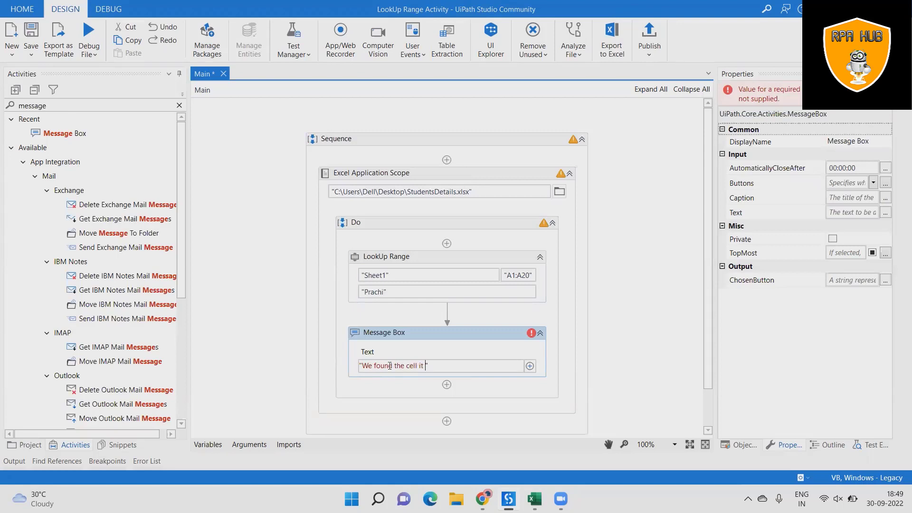
{"action": "type", "text": "is"}
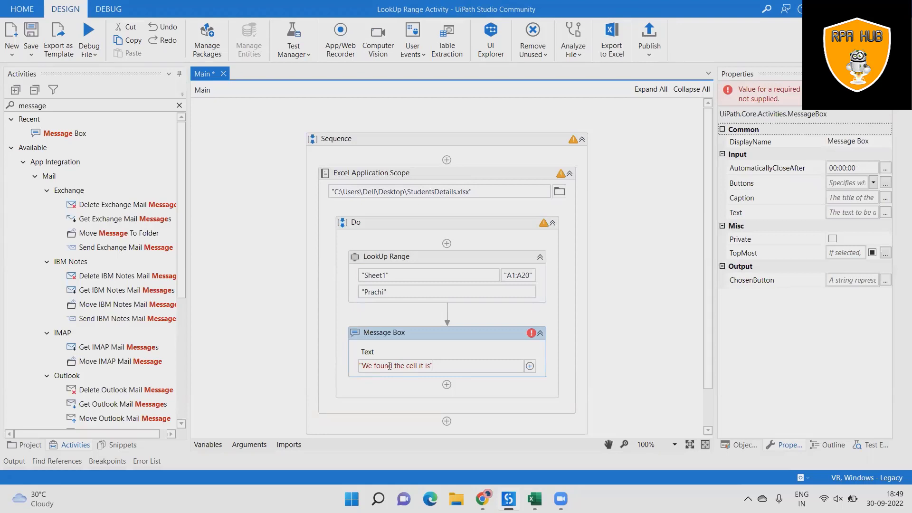
{"action": "type", "text": "+  OPLookUpRange"}
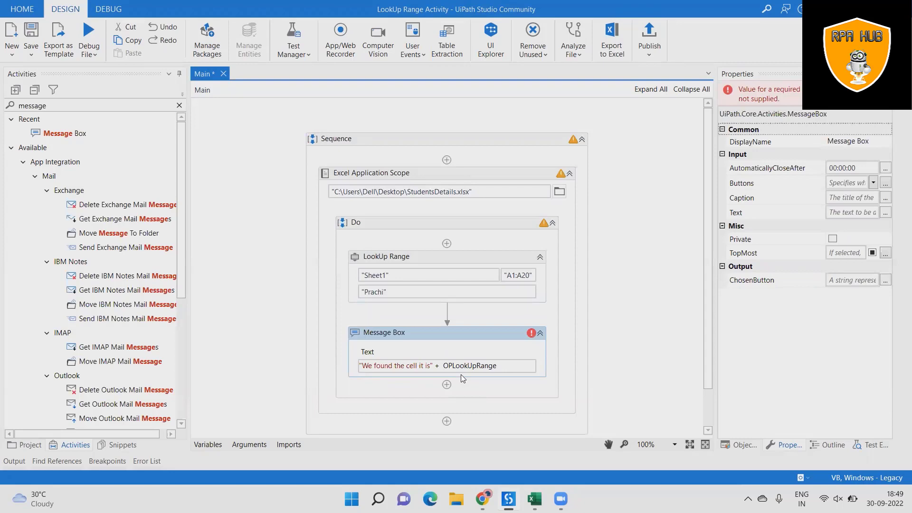
- Save the workflow and run it with Debug File, showing "We found the cell it isA10"
{"action": "left_click", "coordinate": [613, 356]}
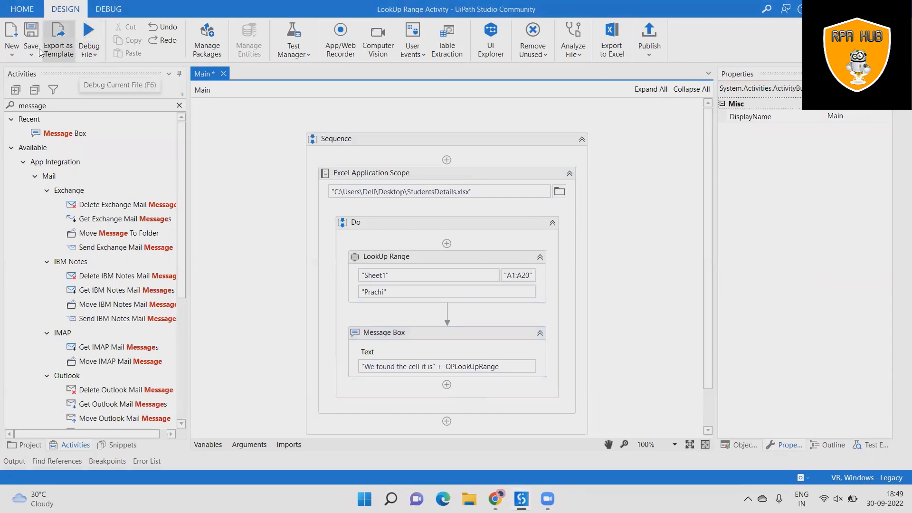
{"action": "left_click", "coordinate": [31, 40]}
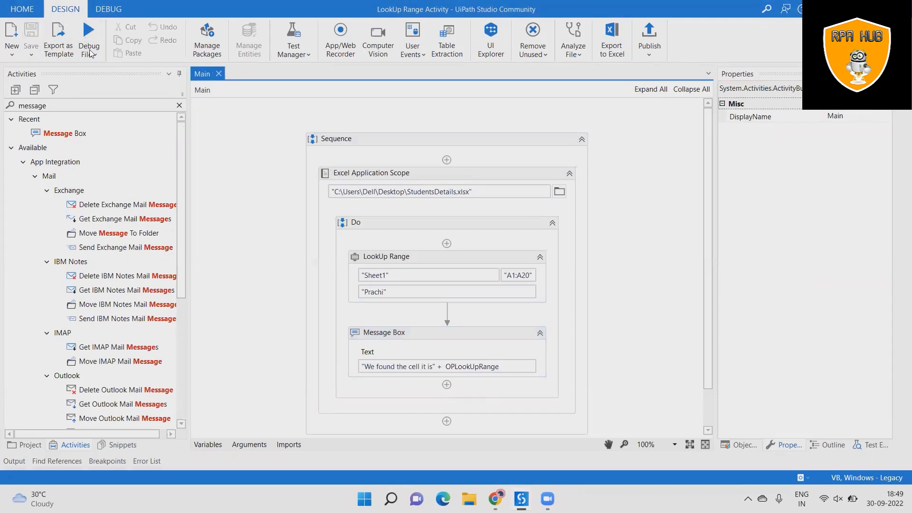
{"action": "left_click", "coordinate": [89, 39]}
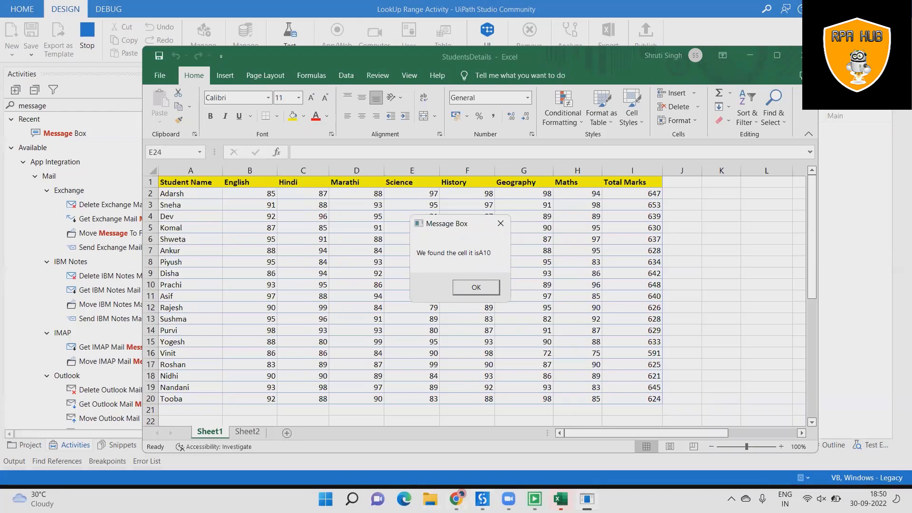
{"action": "mouse_move", "coordinate": [254, 218]}
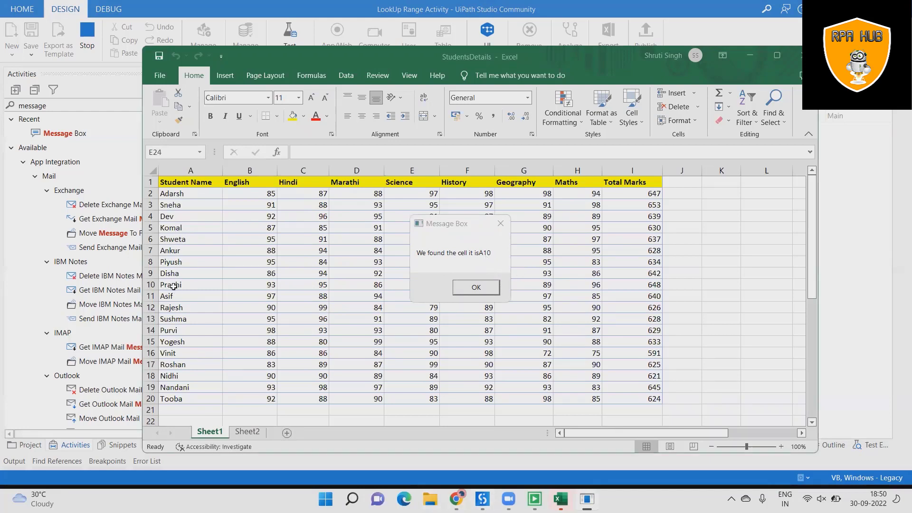
- Confirm cell A10 holds Prachi and acknowledge the result message
{"action": "left_click", "coordinate": [190, 284]}
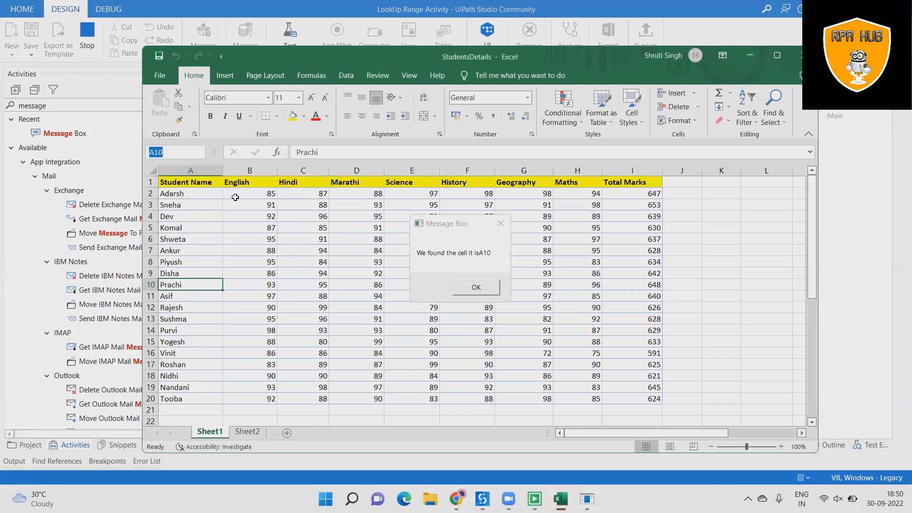
{"action": "mouse_move", "coordinate": [475, 273]}
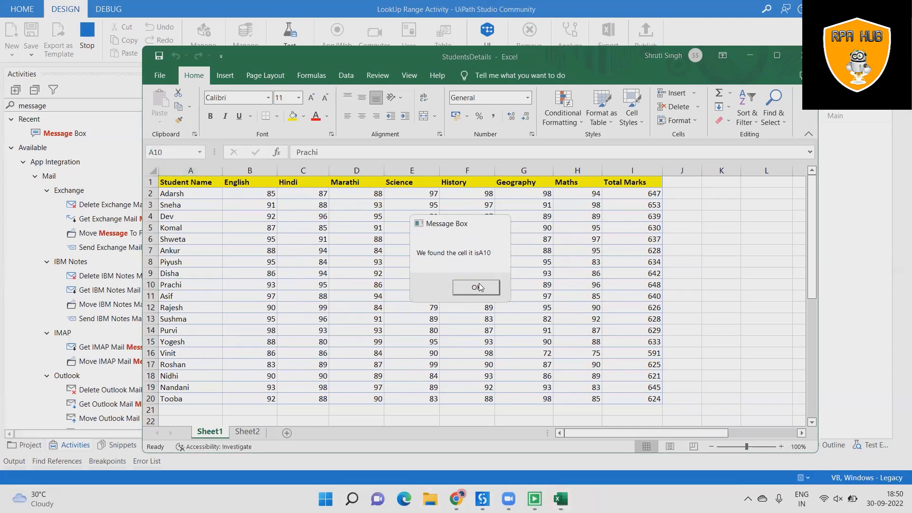
{"action": "left_click", "coordinate": [475, 287]}
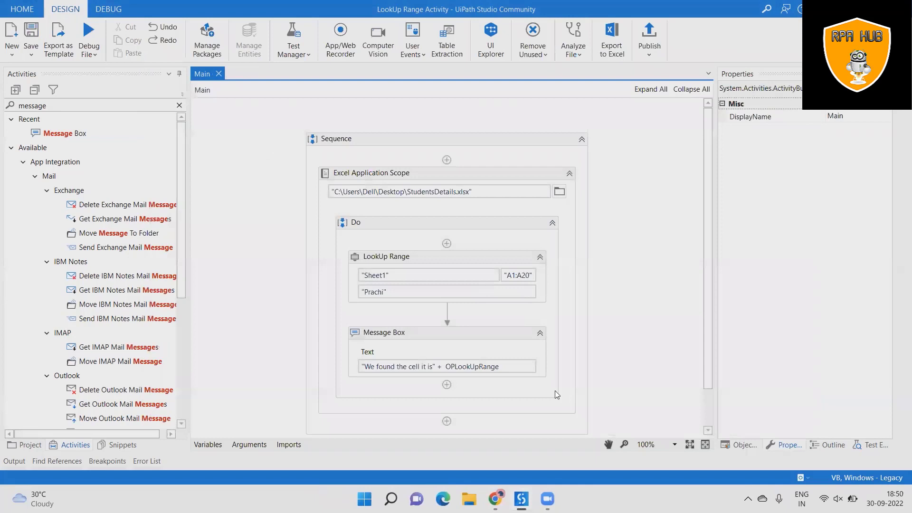
{"action": "mouse_move", "coordinate": [559, 402]}
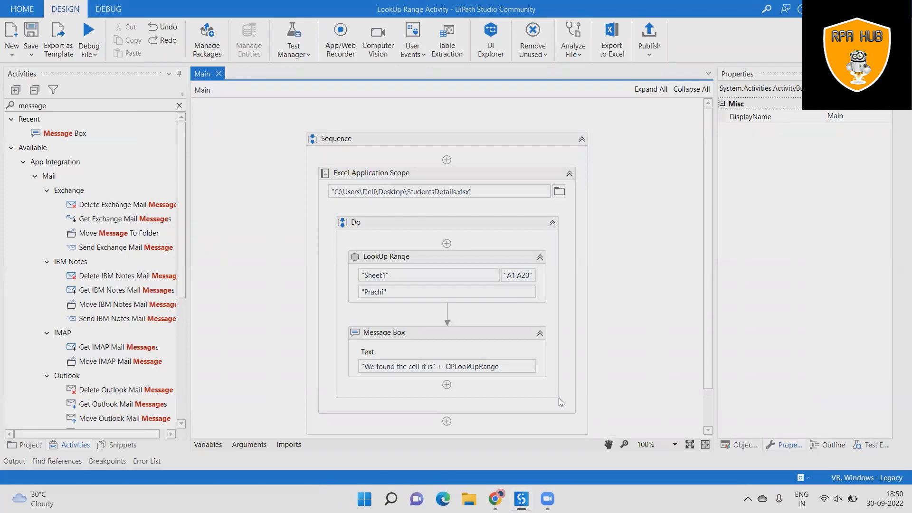
{"action": "left_click", "coordinate": [517, 274]}
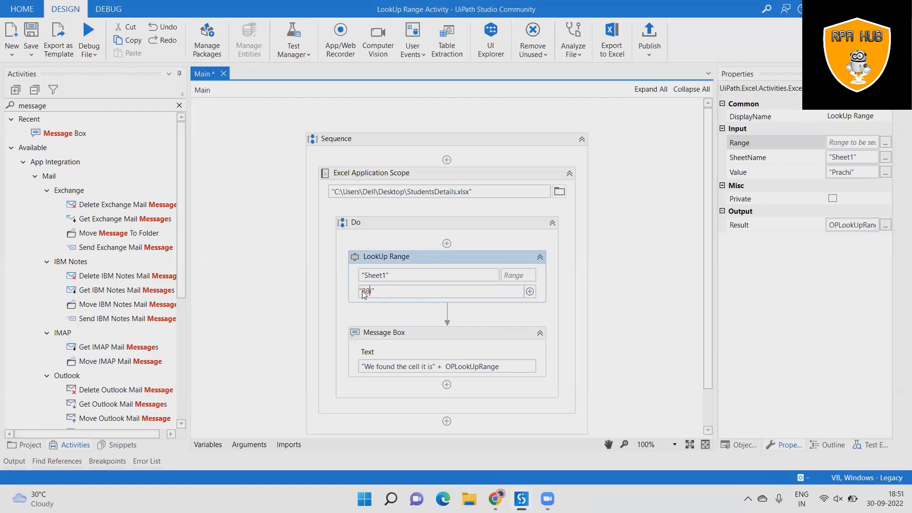
- Change the LookUp Range value to "88" with no range and save the workflow
{"action": "type", "text": "88"}
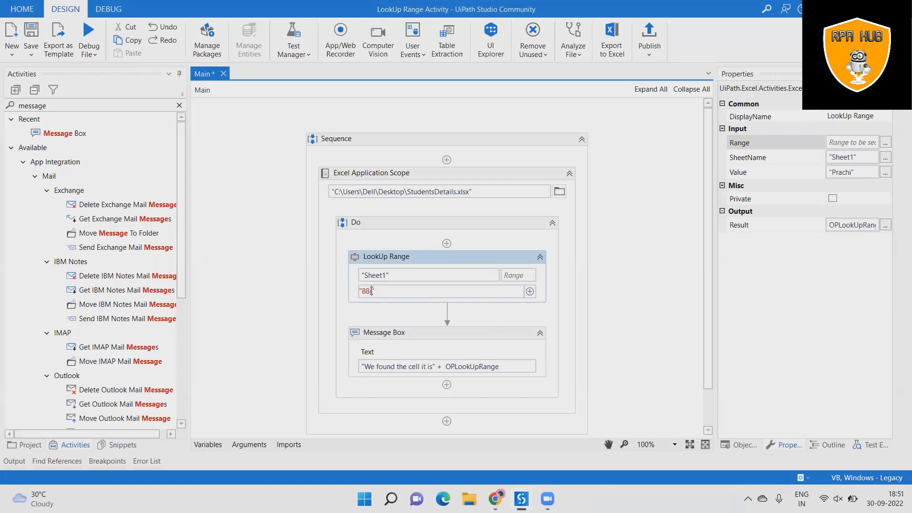
{"action": "left_click", "coordinate": [630, 317]}
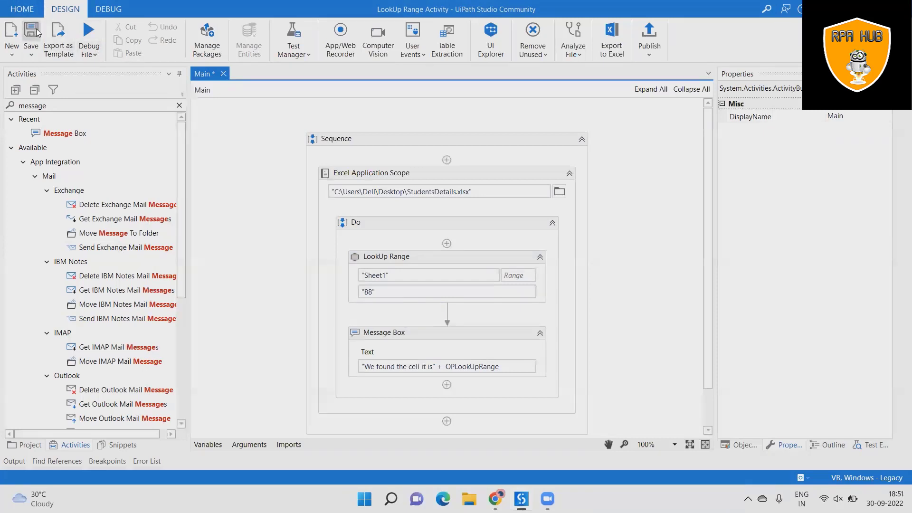
{"action": "left_click", "coordinate": [89, 35]}
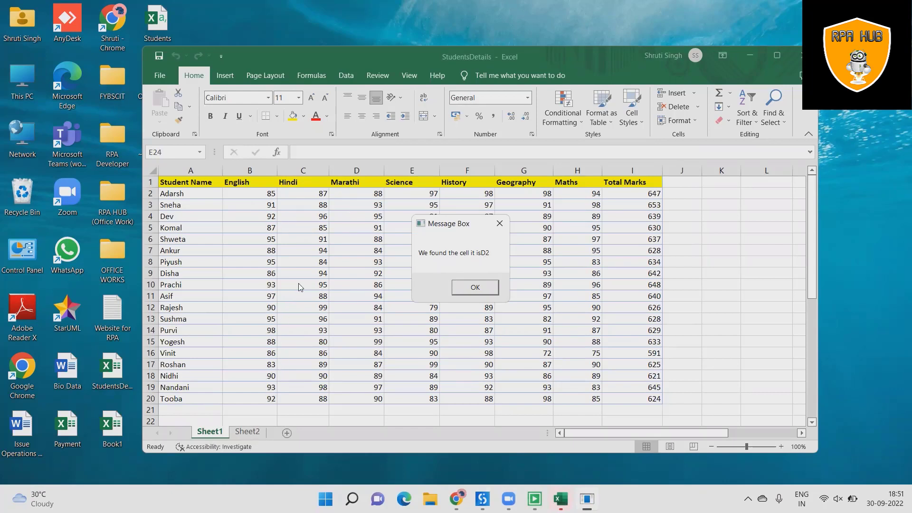
{"action": "mouse_move", "coordinate": [362, 178]}
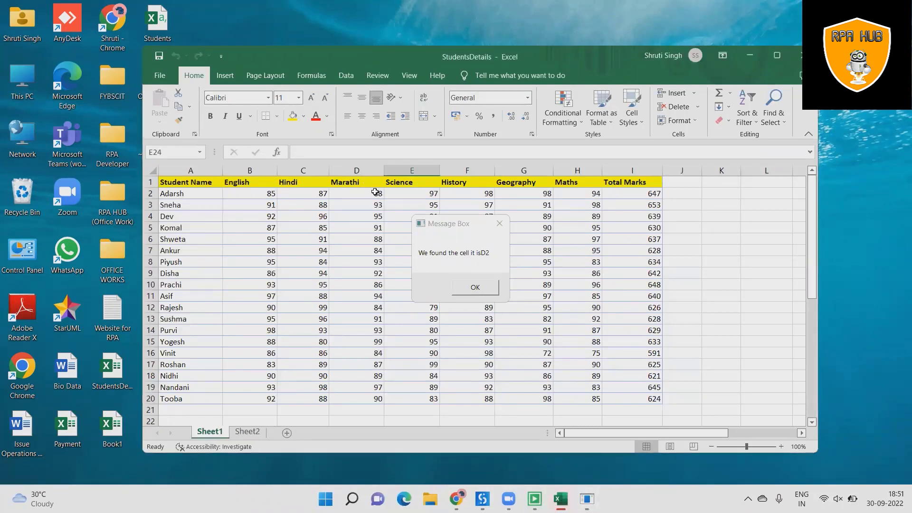
- Confirm cell D2 holds 88 and acknowledge the result message
{"action": "left_click", "coordinate": [356, 193]}
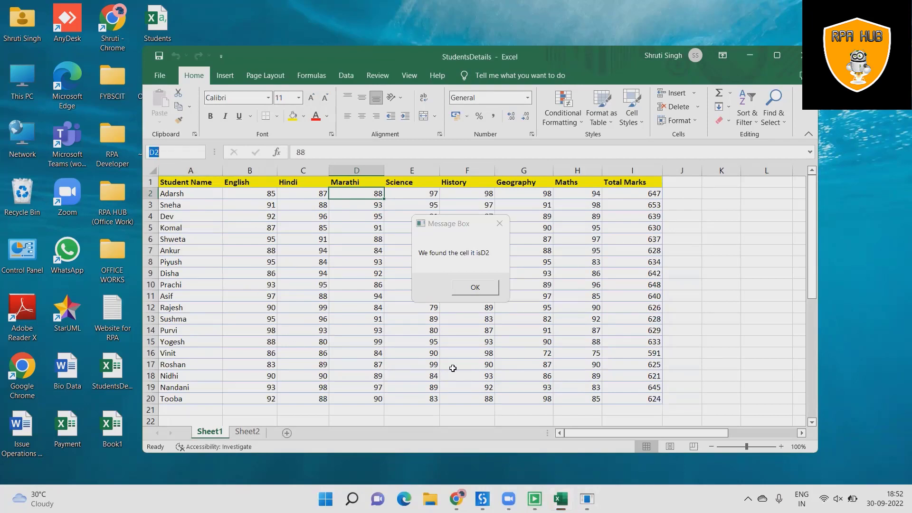
{"action": "mouse_move", "coordinate": [485, 260]}
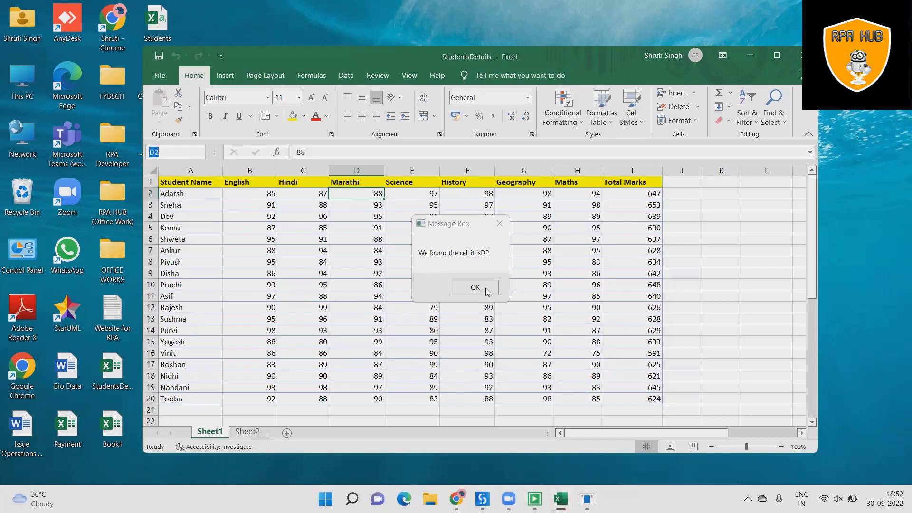
{"action": "left_click", "coordinate": [474, 287]}
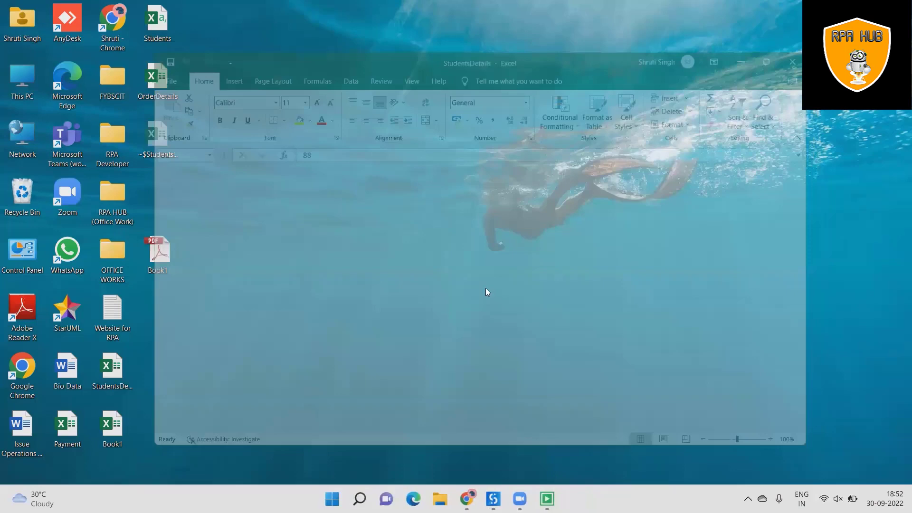